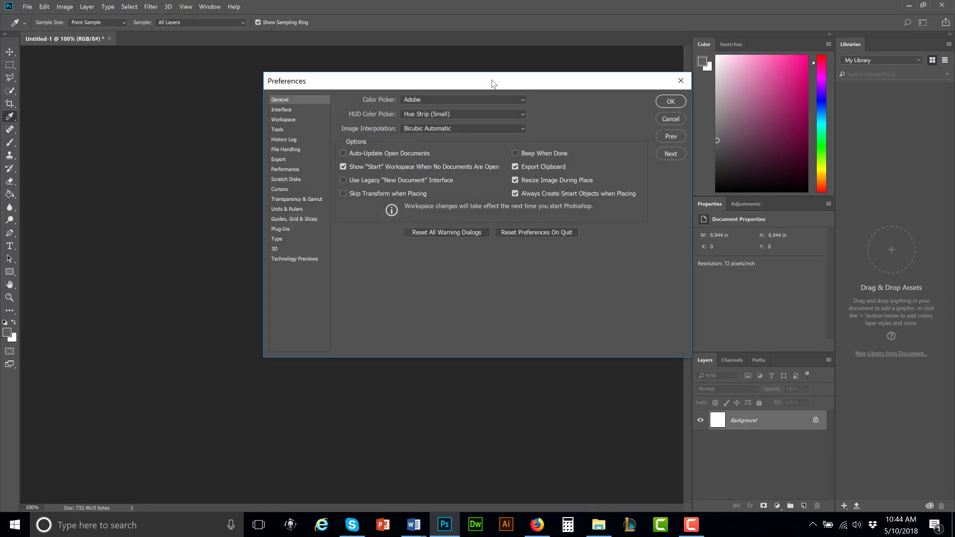
# In File Handling preferences, have recovery information auto-saved every 10 minutes.
pyautogui.moveTo(494, 80); pyautogui.dragTo(431, 86)
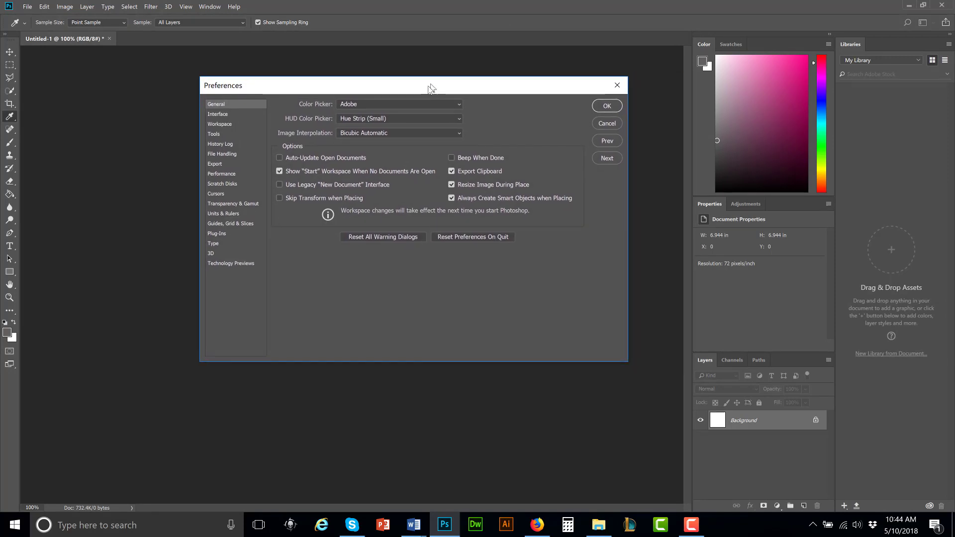
pyautogui.moveTo(431, 85); pyautogui.dragTo(414, 104)
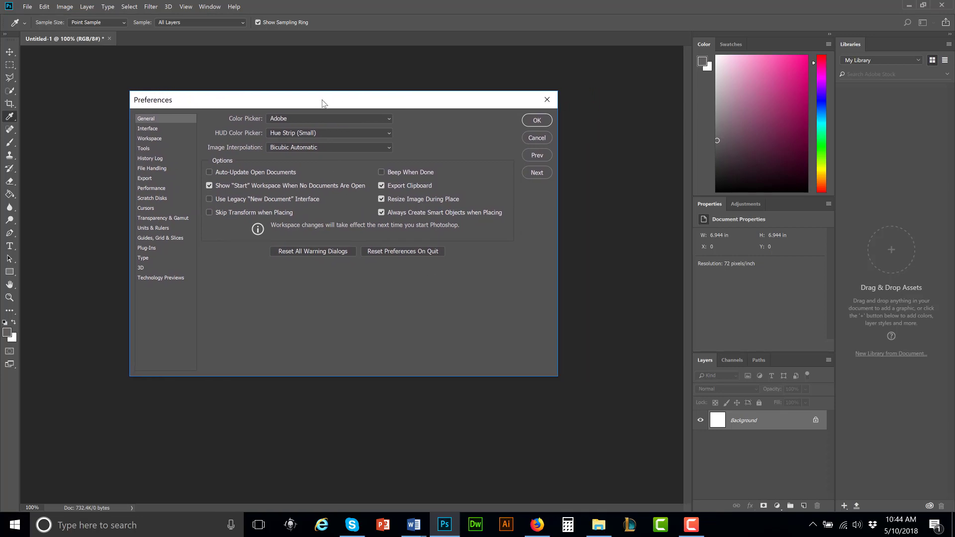
pyautogui.click(152, 168)
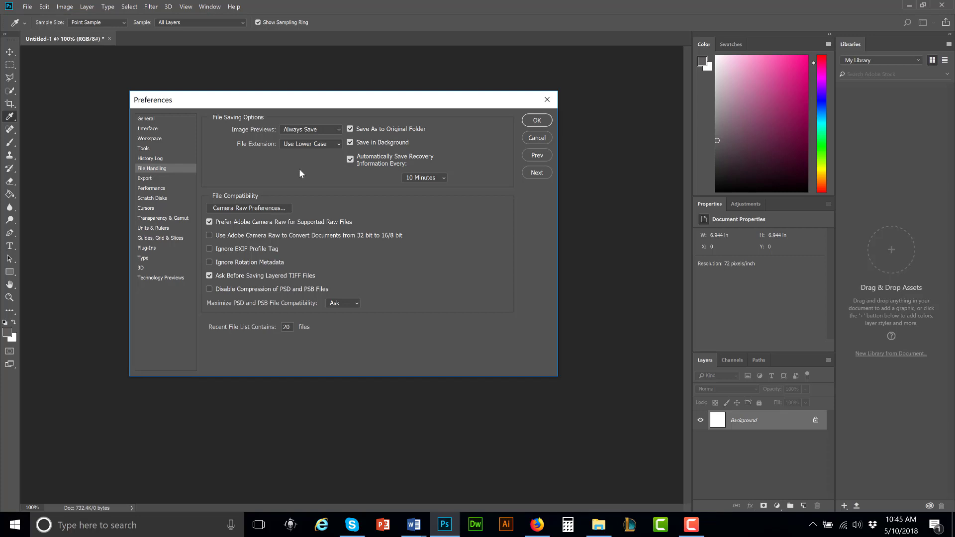
pyautogui.moveTo(454, 177)
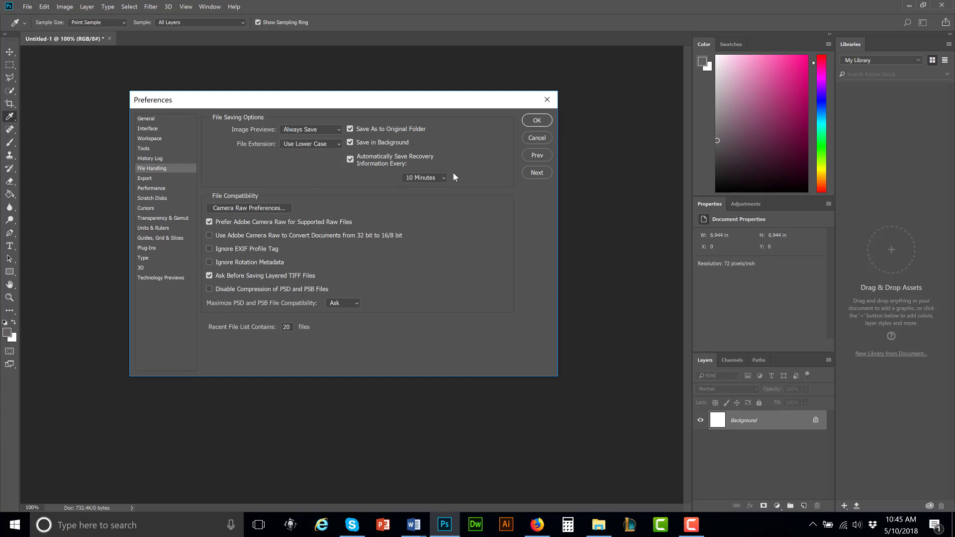
pyautogui.click(423, 178)
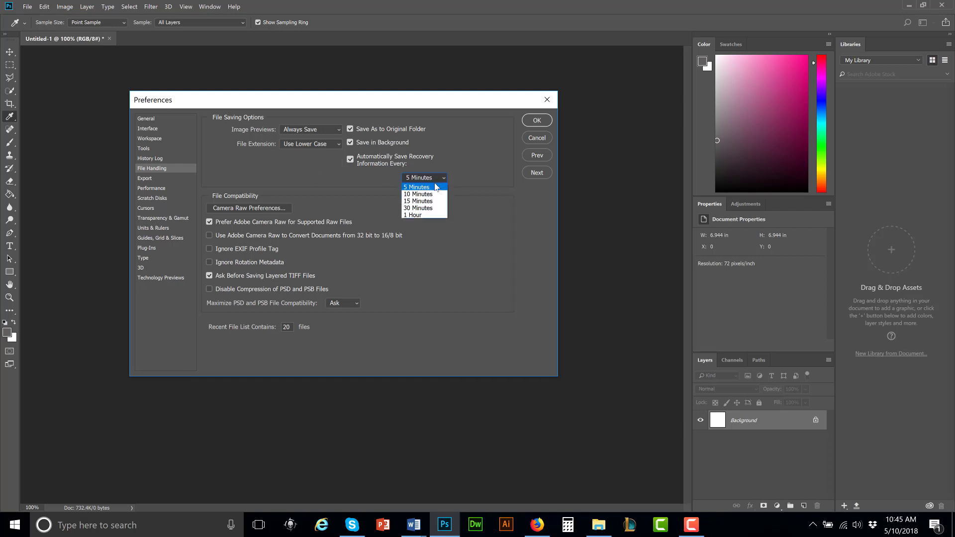
pyautogui.click(419, 194)
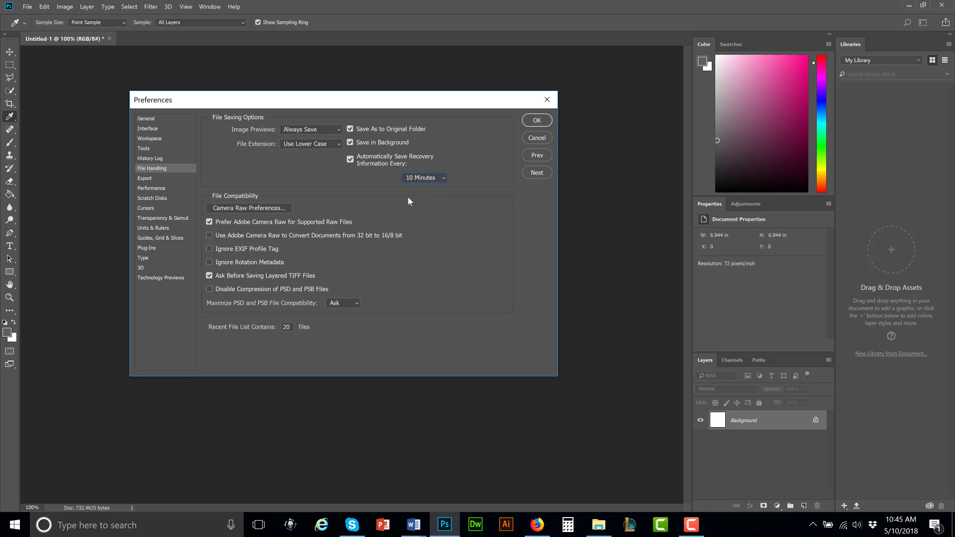
pyautogui.click(152, 188)
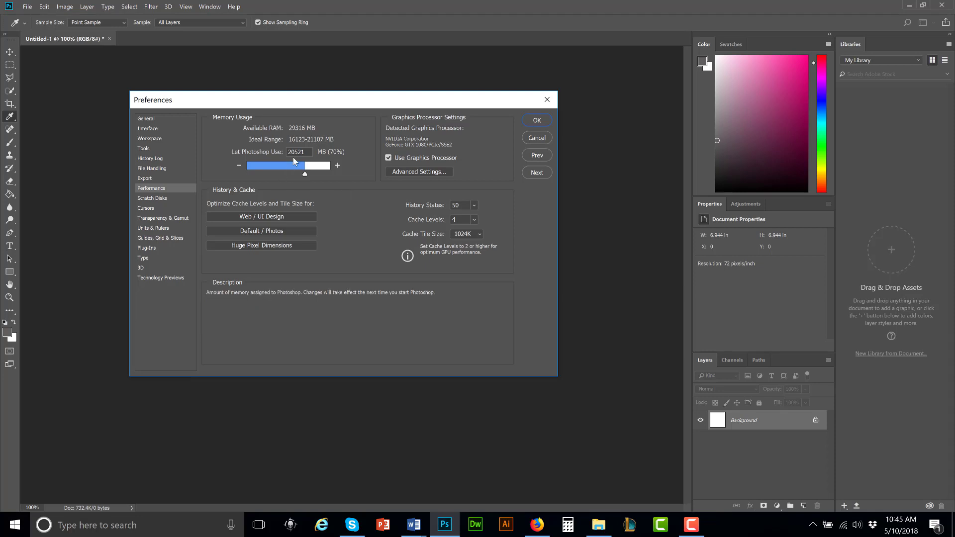
# Try memory allowances from 7900 to 21241 MB, end near 11586 MB (39%), then cancel without saving.
pyautogui.moveTo(305, 173); pyautogui.dragTo(269, 173)
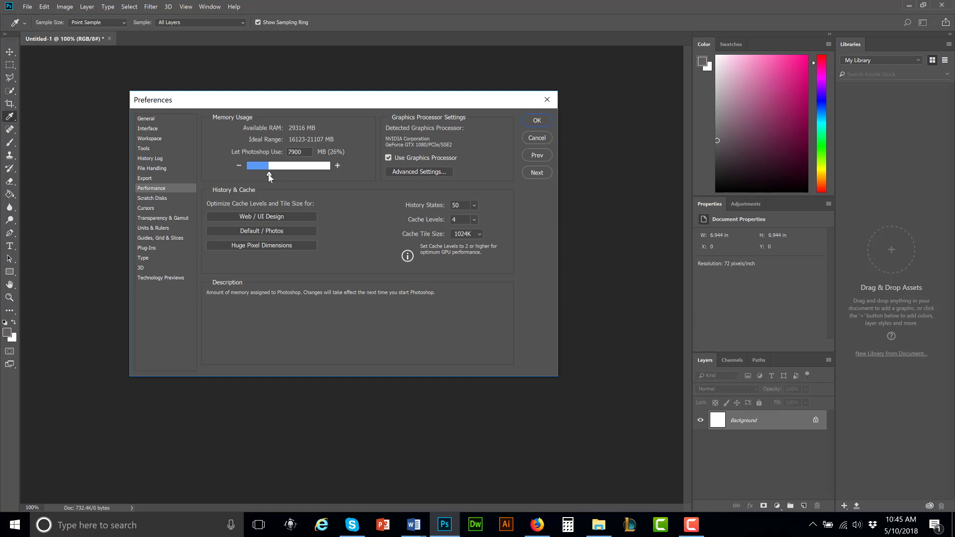
pyautogui.moveTo(268, 166); pyautogui.dragTo(301, 166)
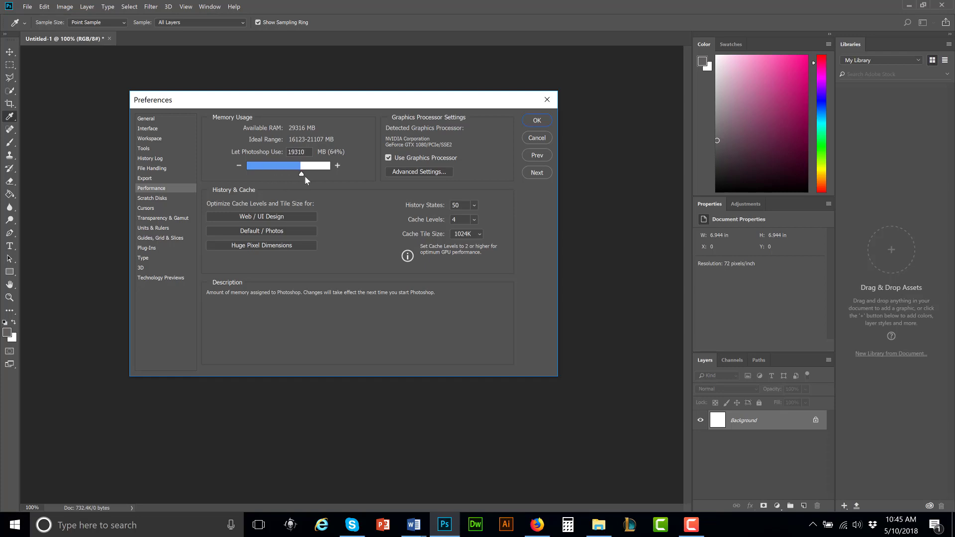
pyautogui.moveTo(300, 173); pyautogui.dragTo(279, 173)
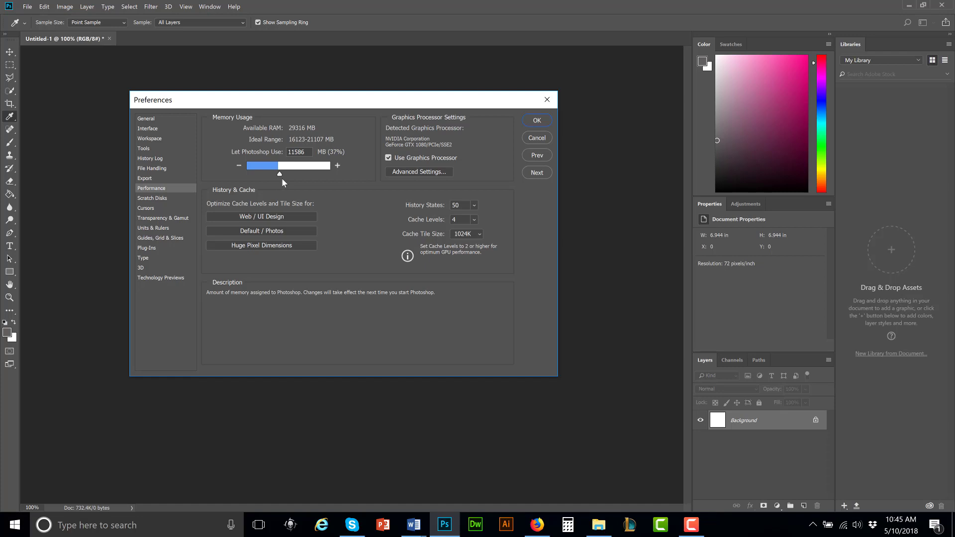
pyautogui.moveTo(280, 166); pyautogui.dragTo(306, 165)
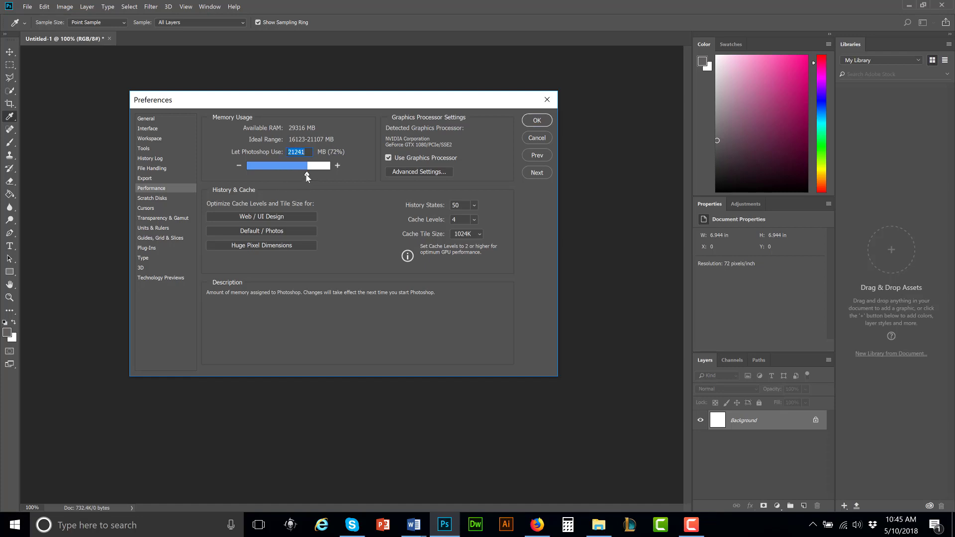
pyautogui.moveTo(306, 165); pyautogui.dragTo(299, 165)
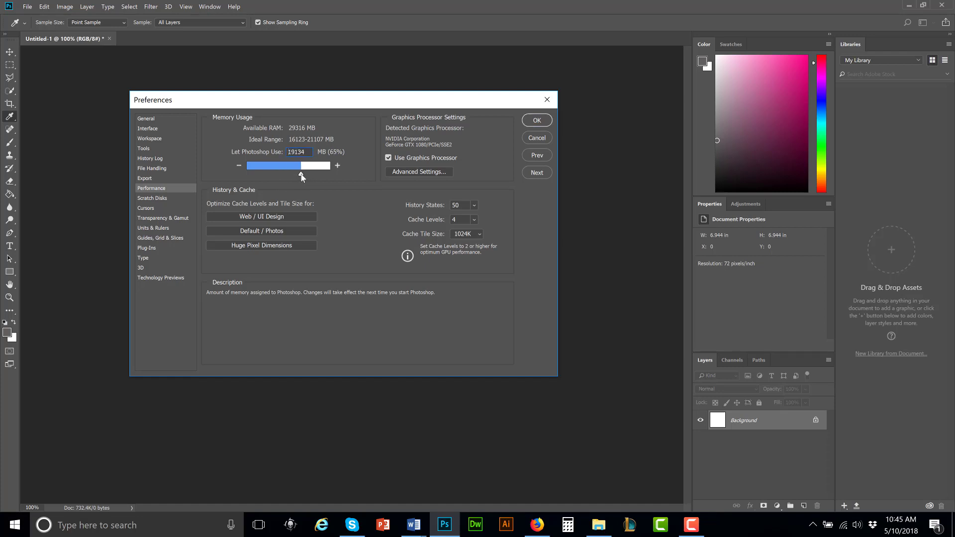
pyautogui.moveTo(311, 165); pyautogui.dragTo(300, 165)
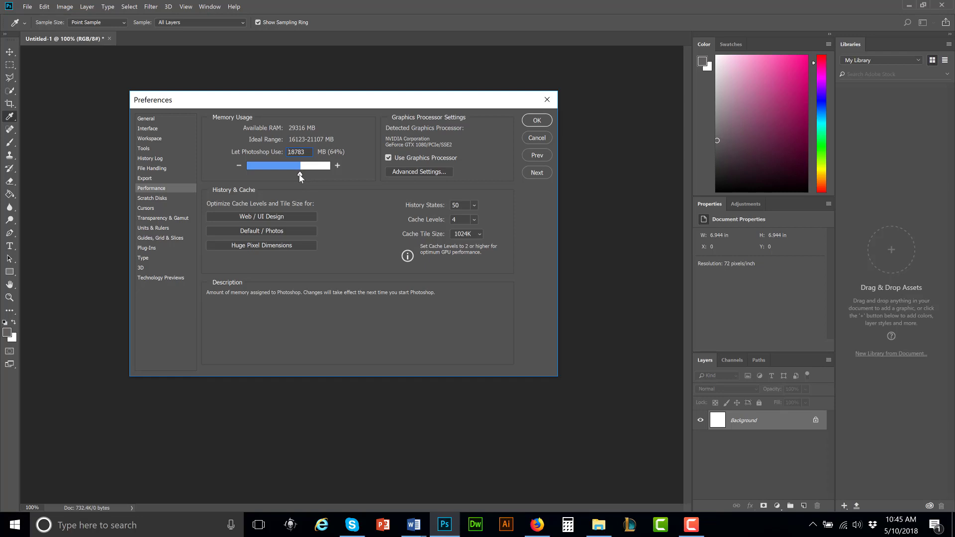
pyautogui.moveTo(299, 165); pyautogui.dragTo(299, 173)
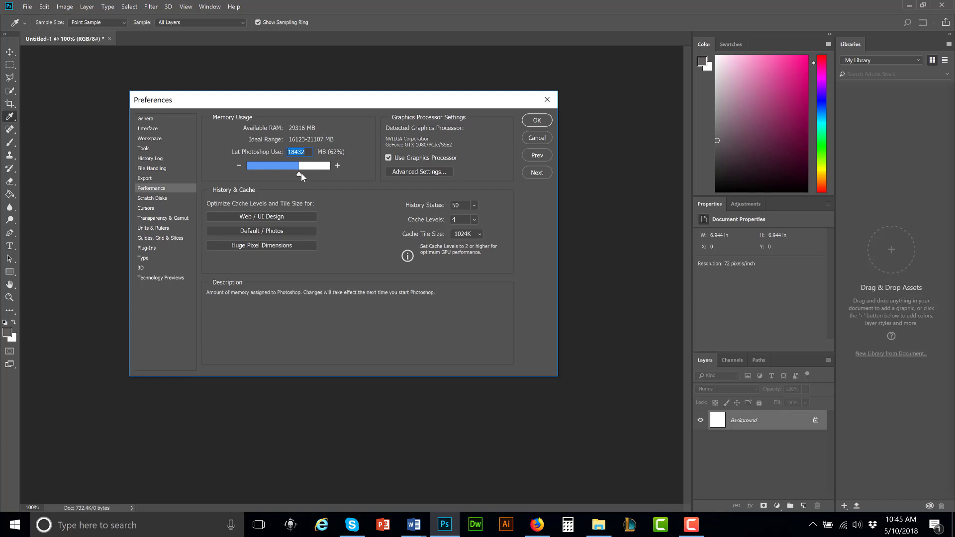
pyautogui.moveTo(301, 165); pyautogui.dragTo(279, 165)
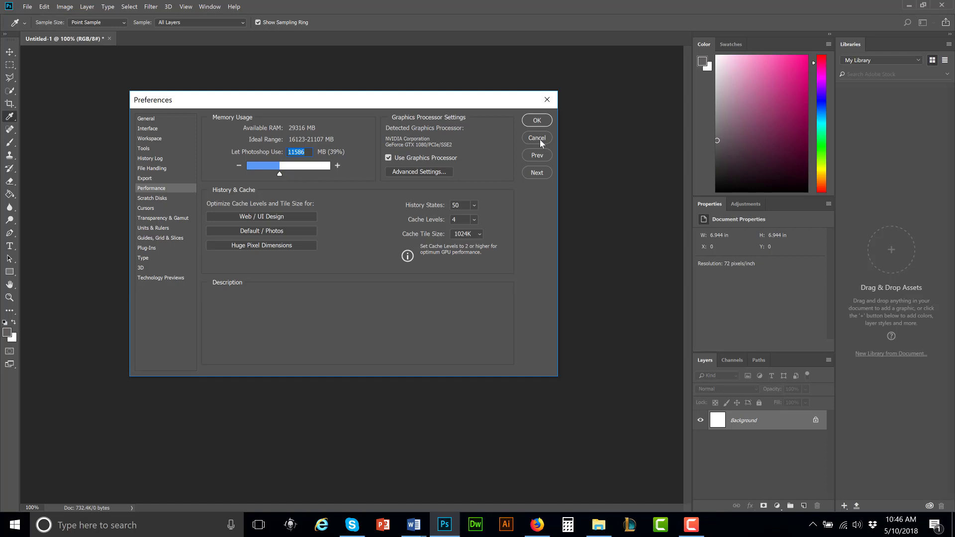
pyautogui.click(536, 137)
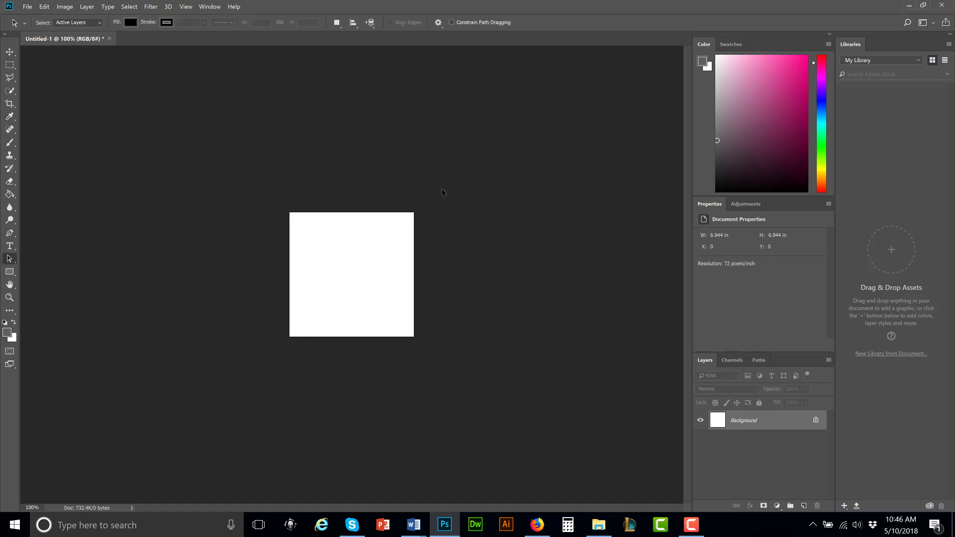